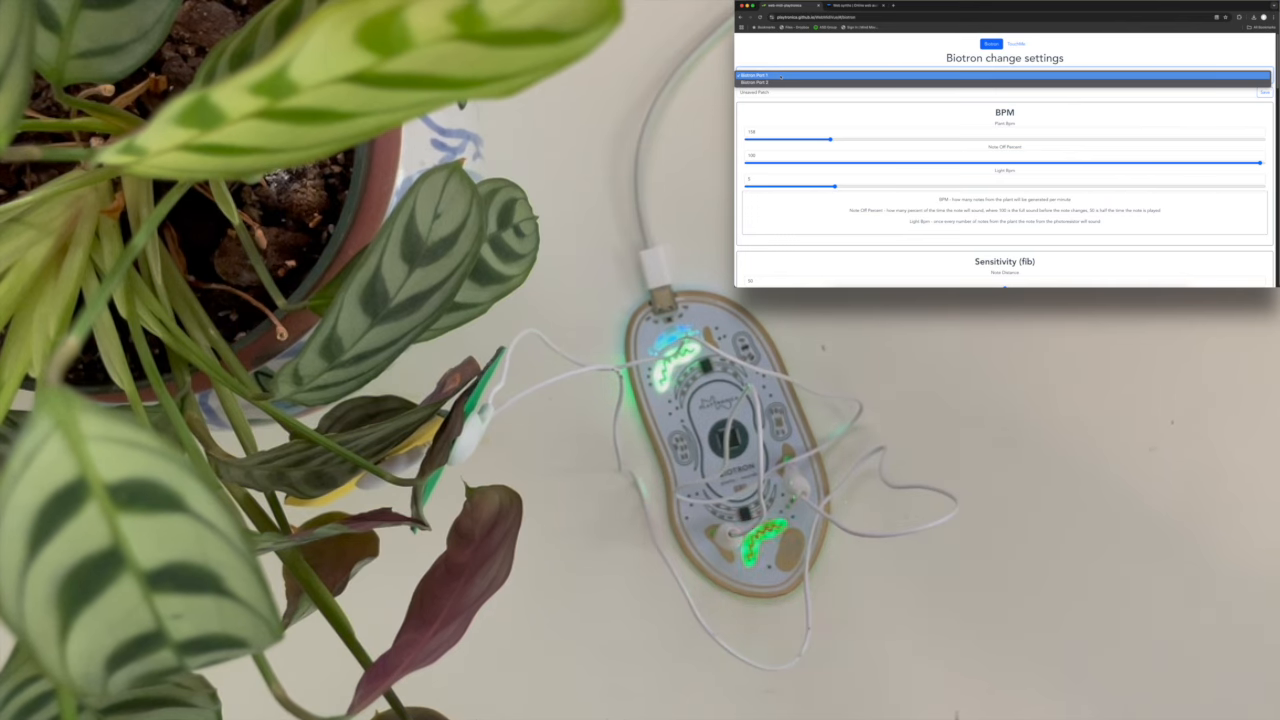
- Connect to Biotron Port 1, browse the settings, and drag the Plant Bpm slider lower
{"action": "left_click", "coordinate": [800, 76]}
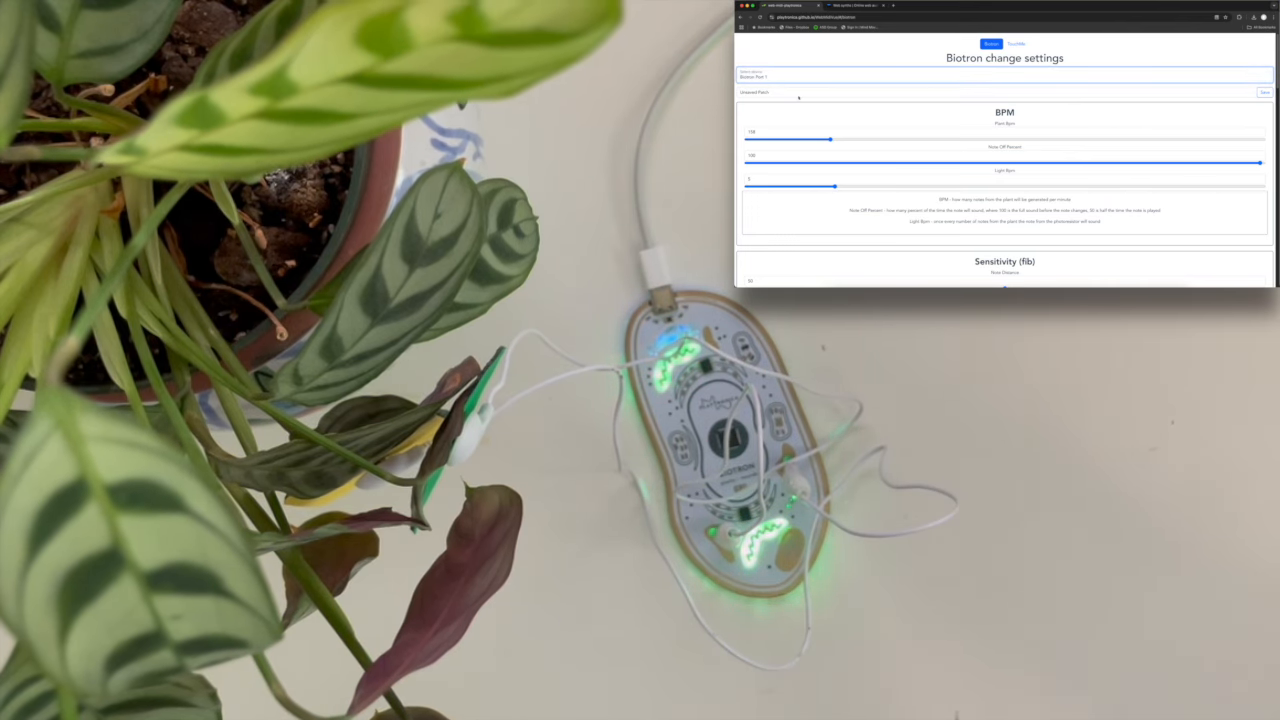
{"action": "scroll", "scroll_direction": "down", "scroll_amount": 3}
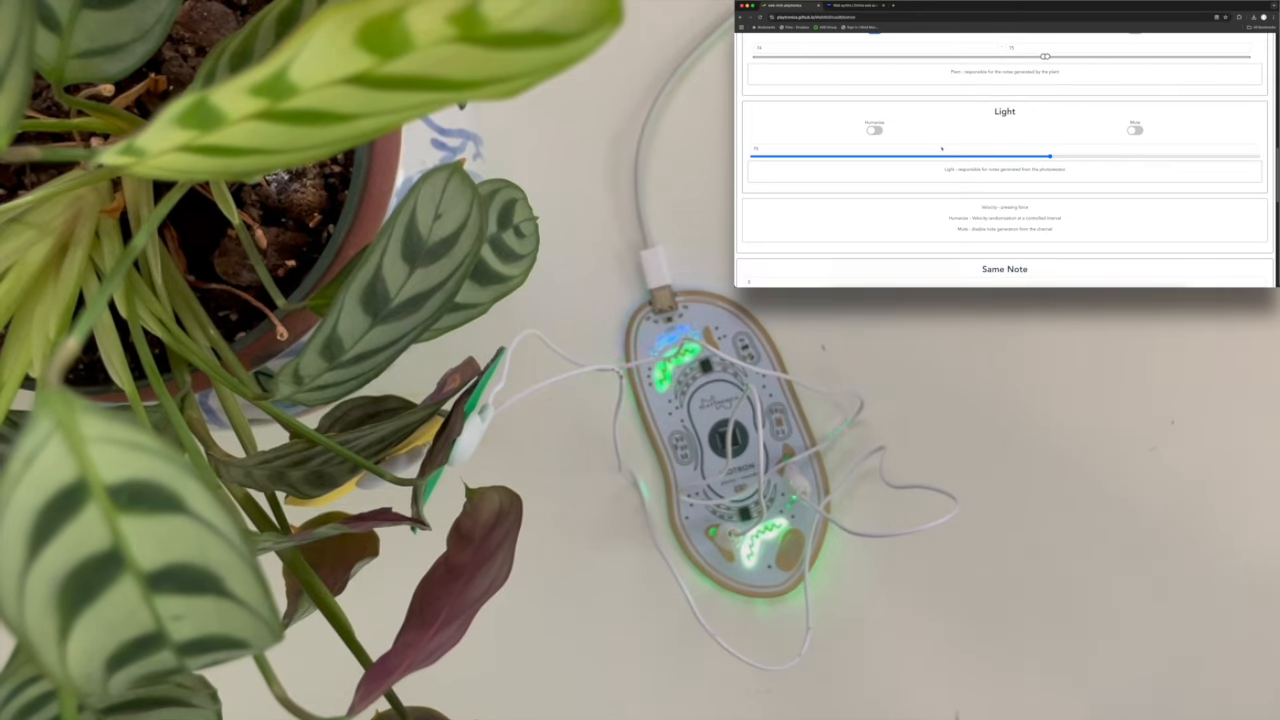
{"action": "scroll", "scroll_direction": "down", "scroll_amount": 3}
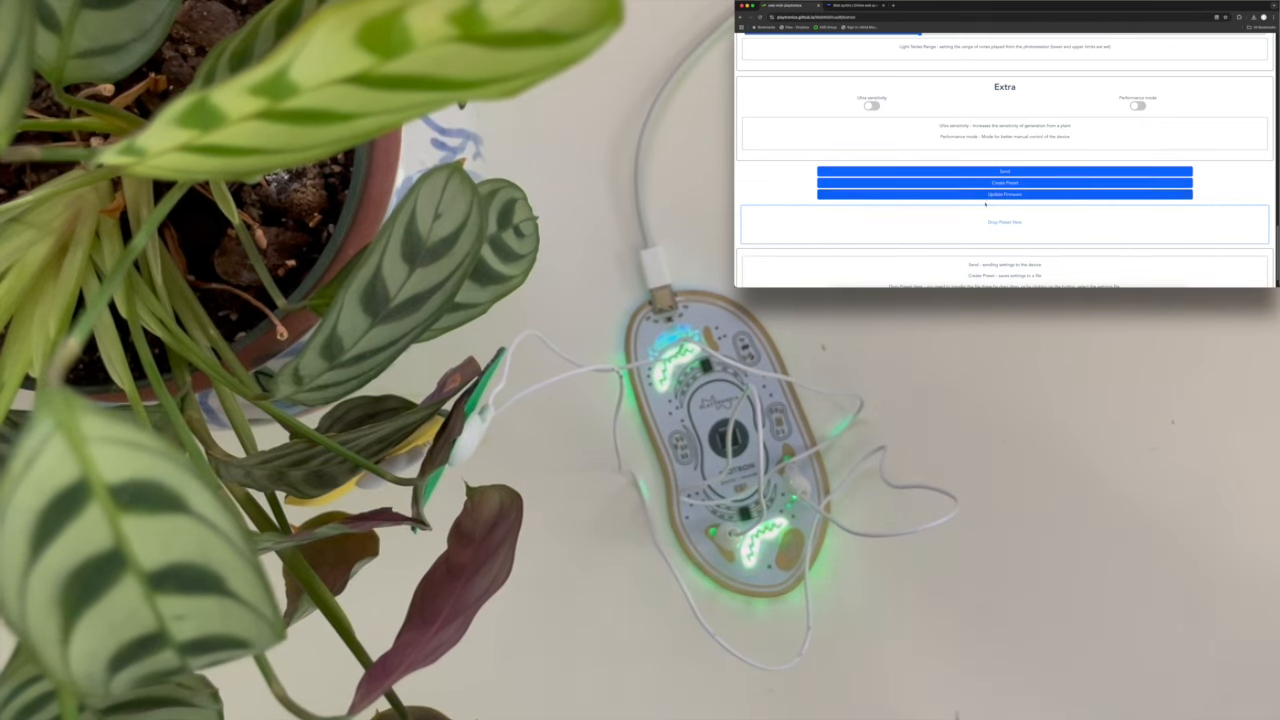
{"action": "scroll", "scroll_direction": "up", "scroll_amount": 3}
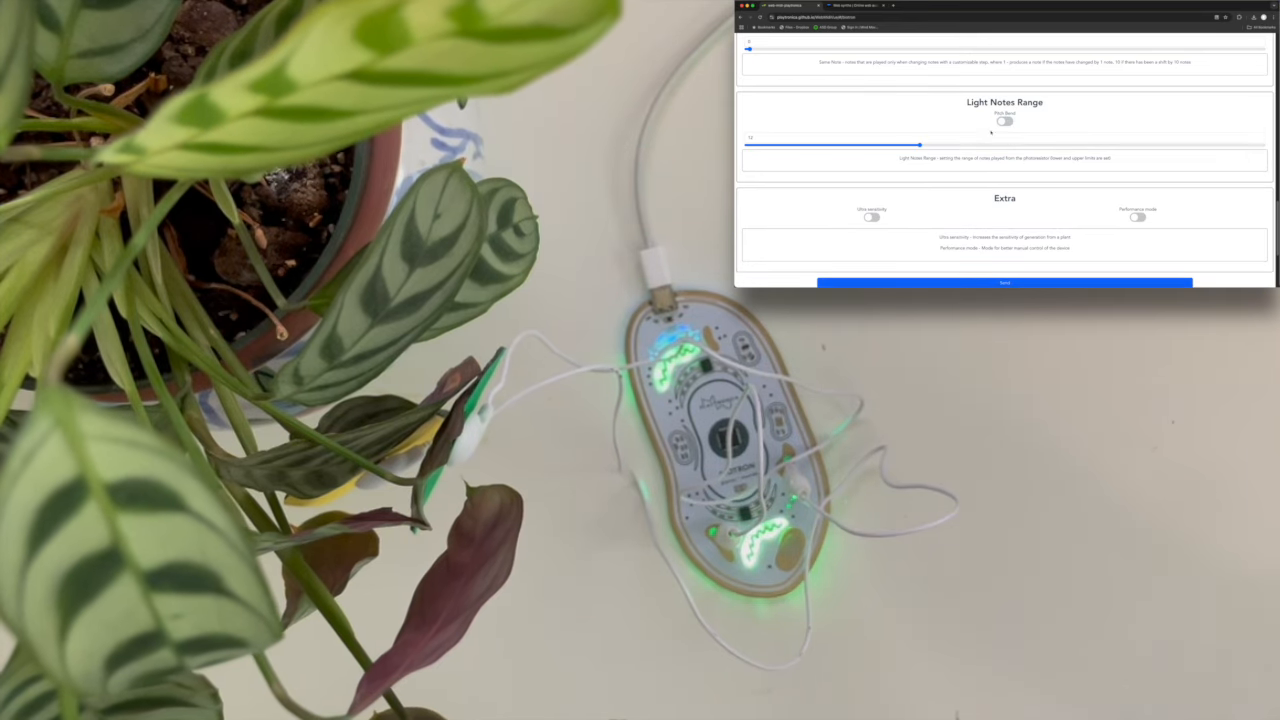
{"action": "scroll", "scroll_direction": "up", "scroll_amount": 3}
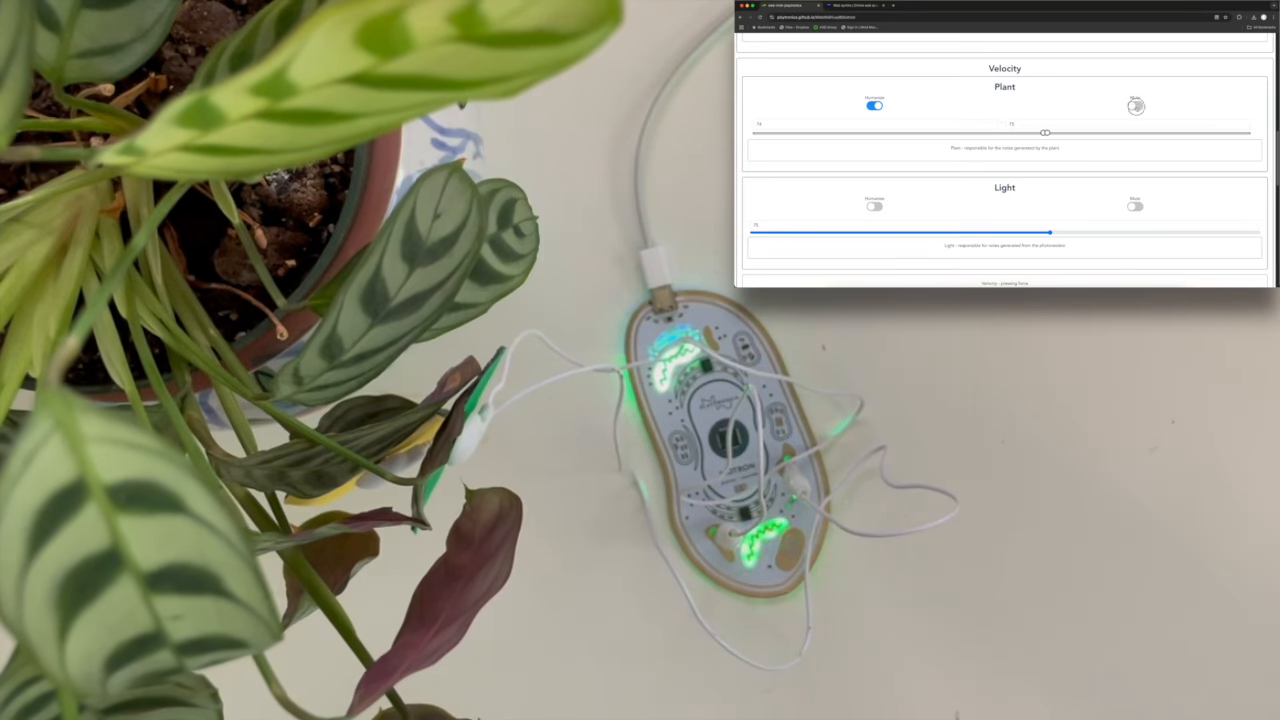
{"action": "scroll", "scroll_direction": "down", "scroll_amount": 3}
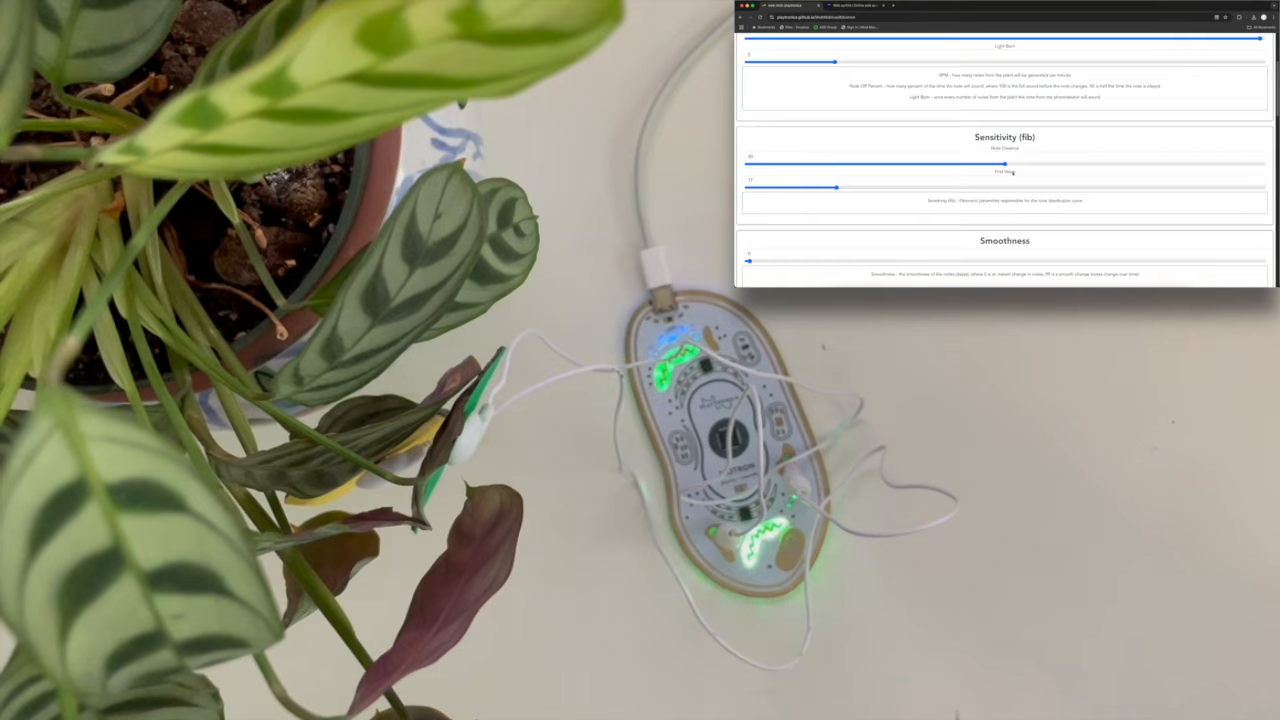
{"action": "scroll", "scroll_direction": "up", "scroll_amount": 3}
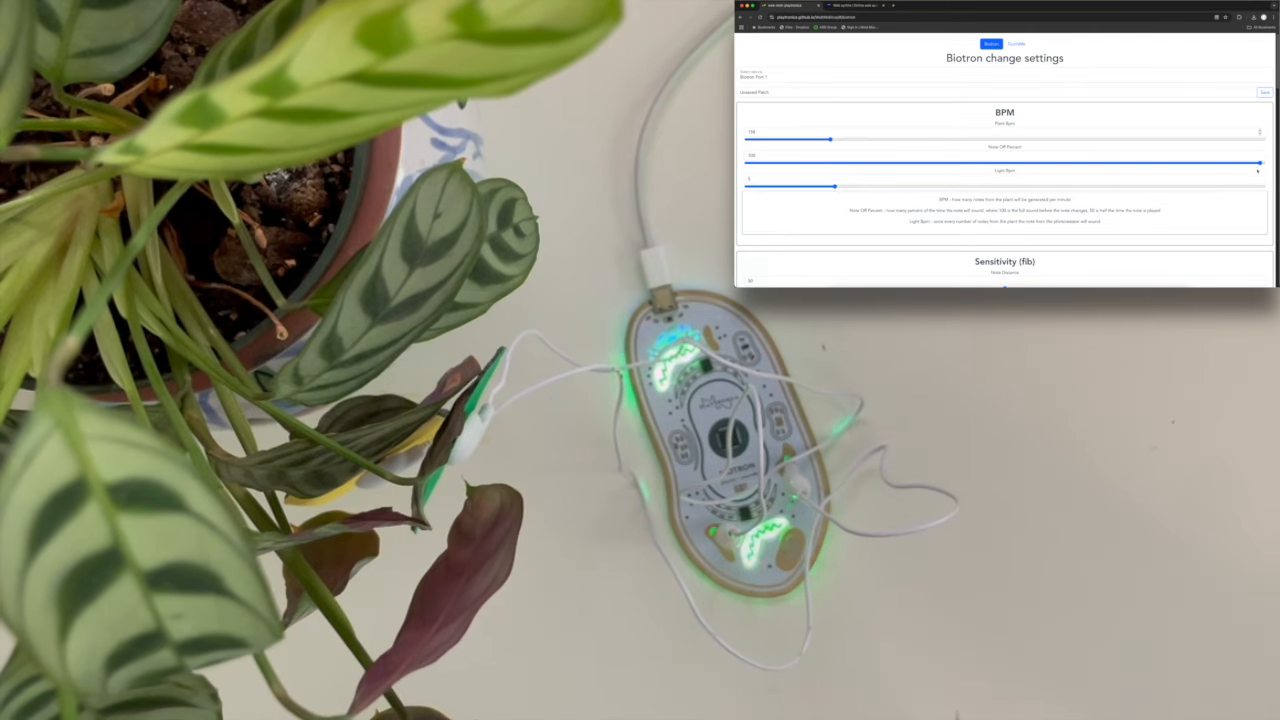
{"action": "left_click_drag", "start_coordinate": [1260, 162], "coordinate": [1080, 162]}
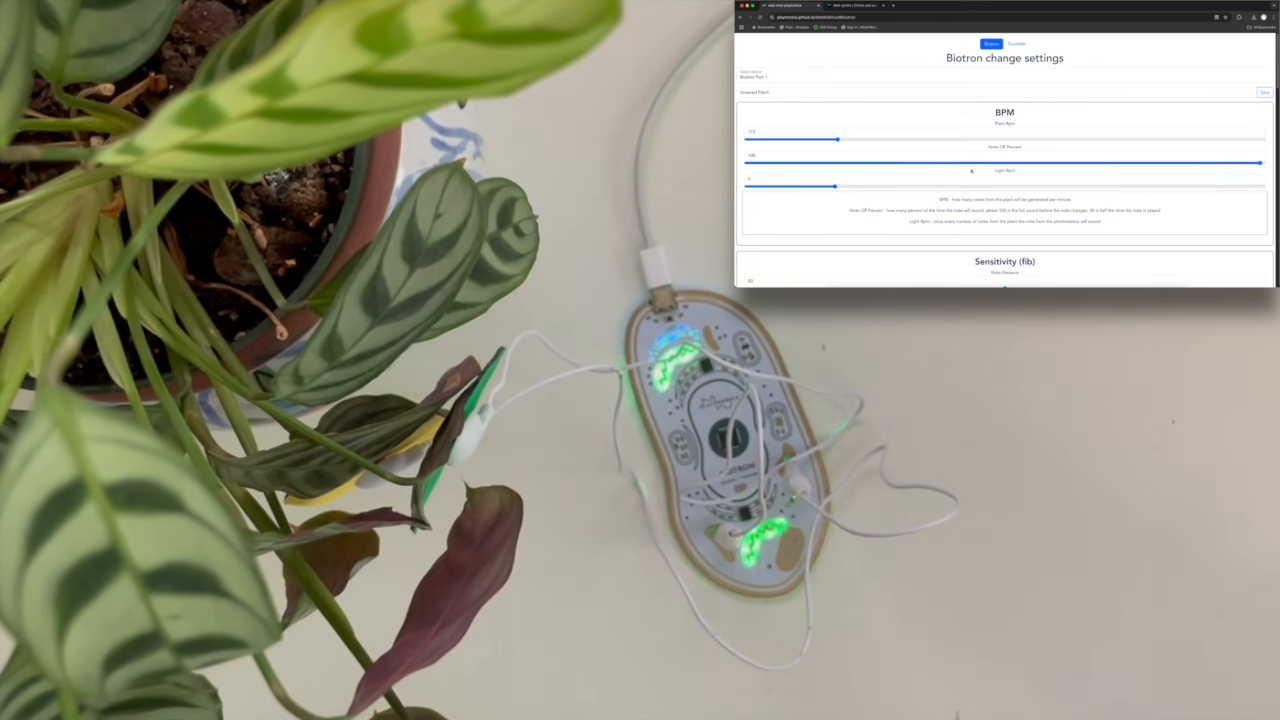
- Scroll past Light Notes Range and Extra and send the settings to the Biotron
{"action": "scroll", "scroll_direction": "down", "scroll_amount": 3}
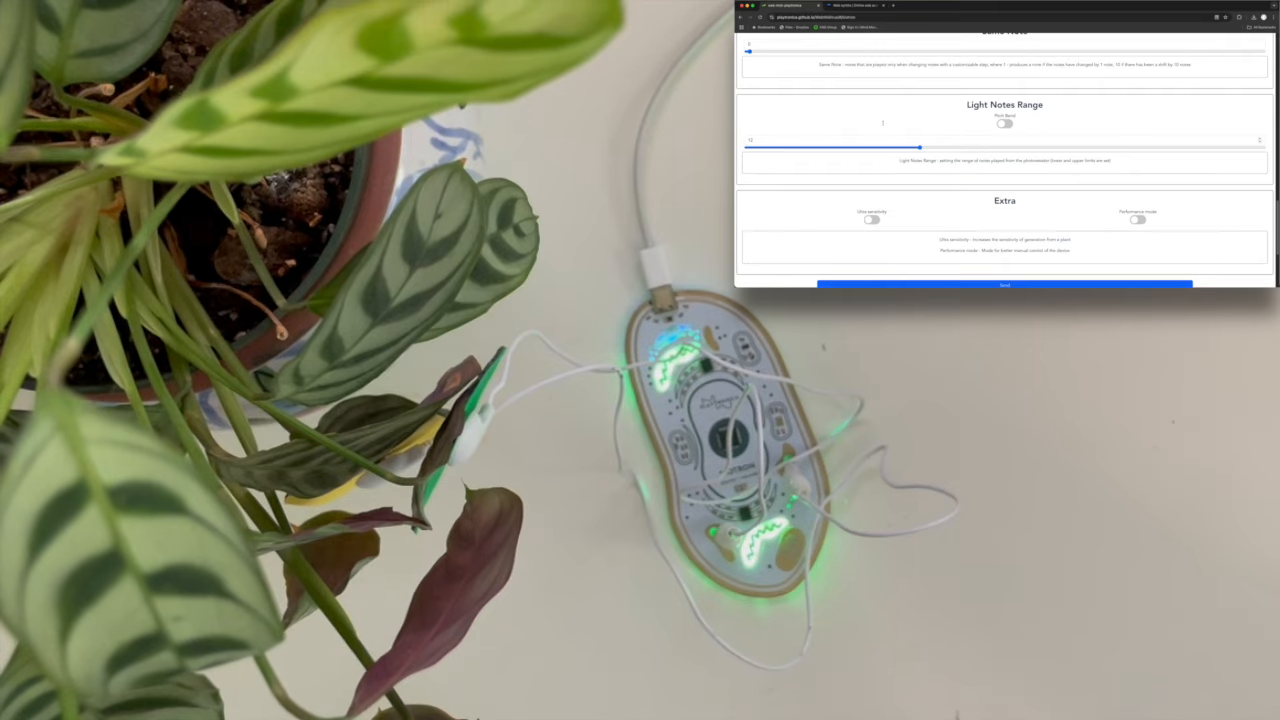
{"action": "scroll", "scroll_direction": "up", "scroll_amount": 3}
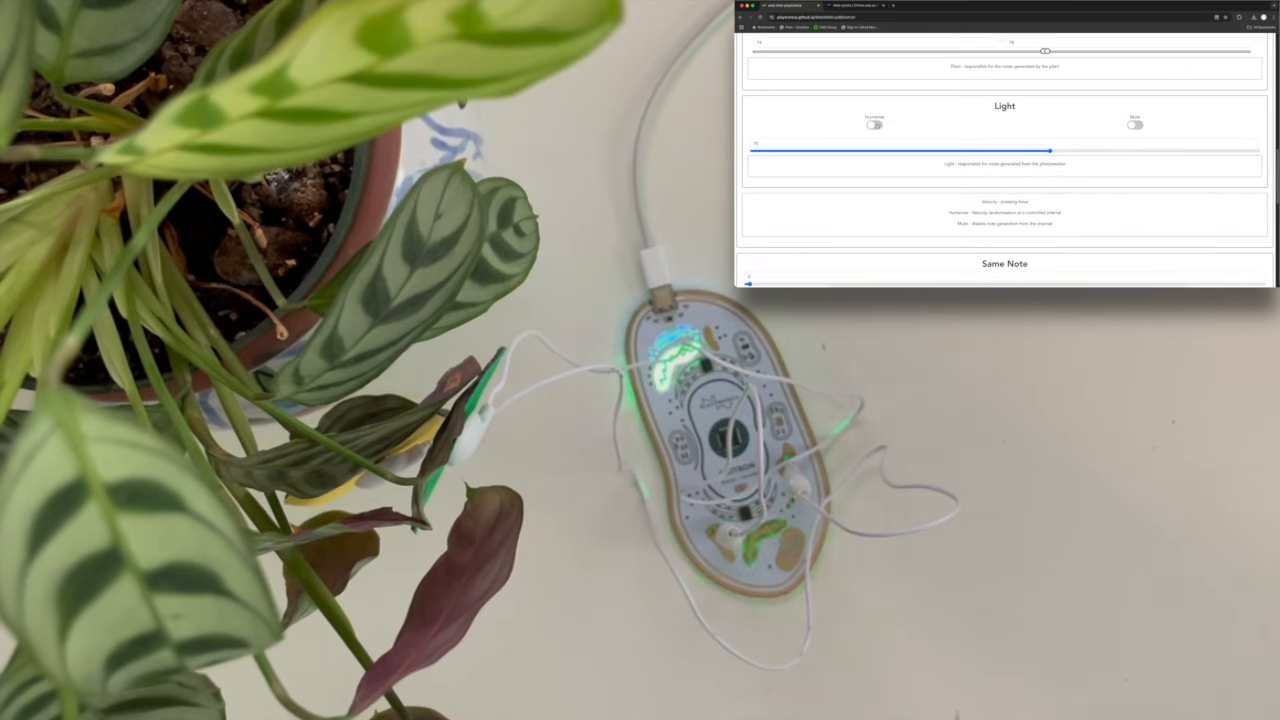
{"action": "scroll", "scroll_direction": "down", "scroll_amount": 3}
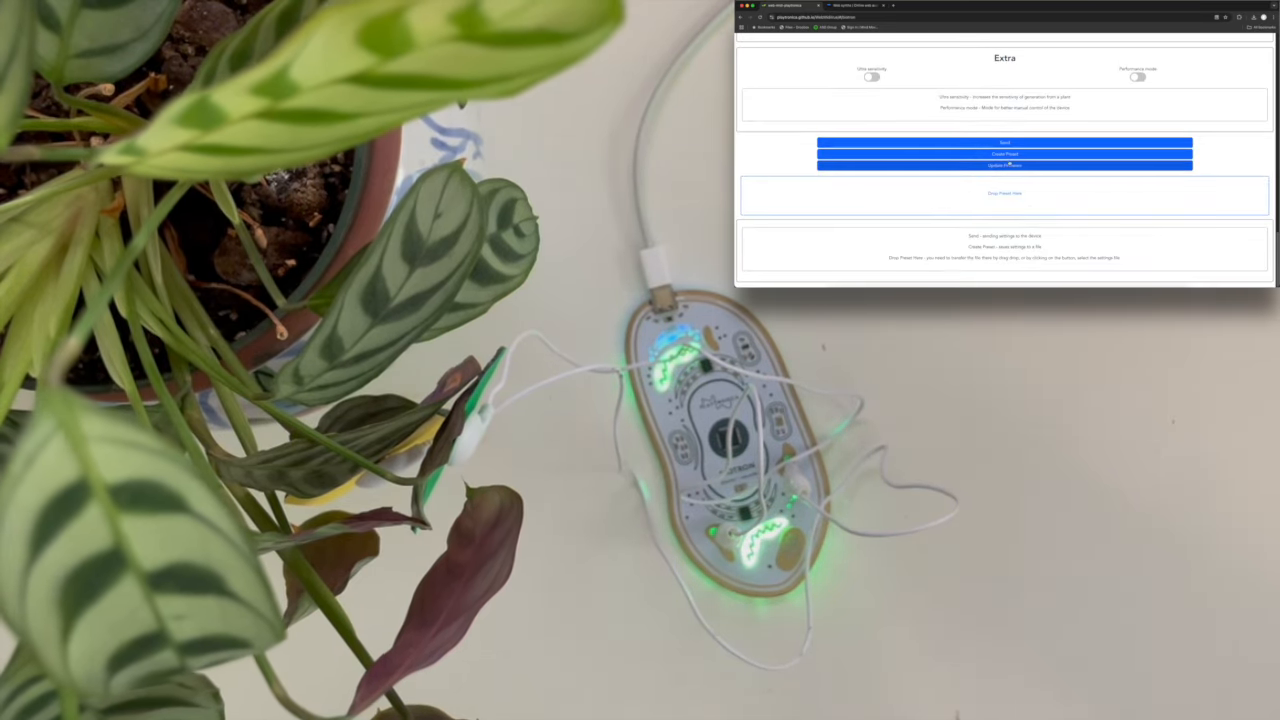
{"action": "left_click", "coordinate": [1004, 165]}
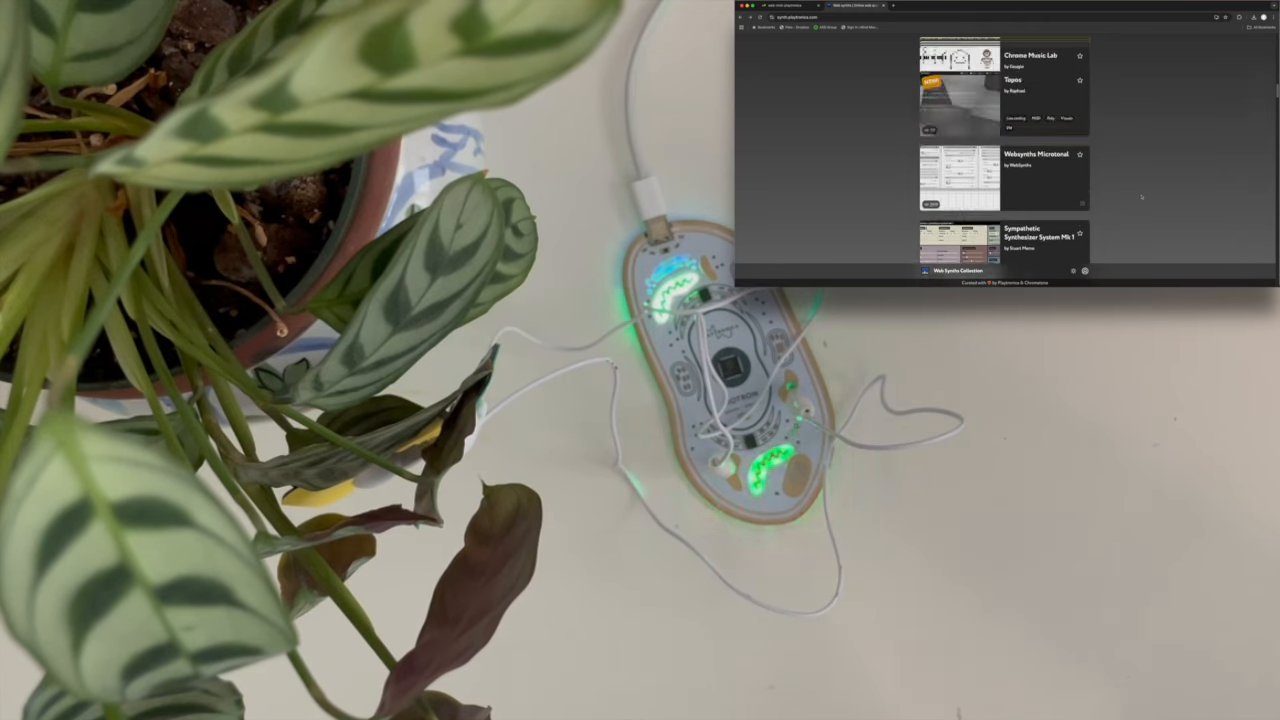
- Scroll down the web synth list and open the DX7 Synth card
{"action": "scroll", "scroll_direction": "down", "scroll_amount": 3}
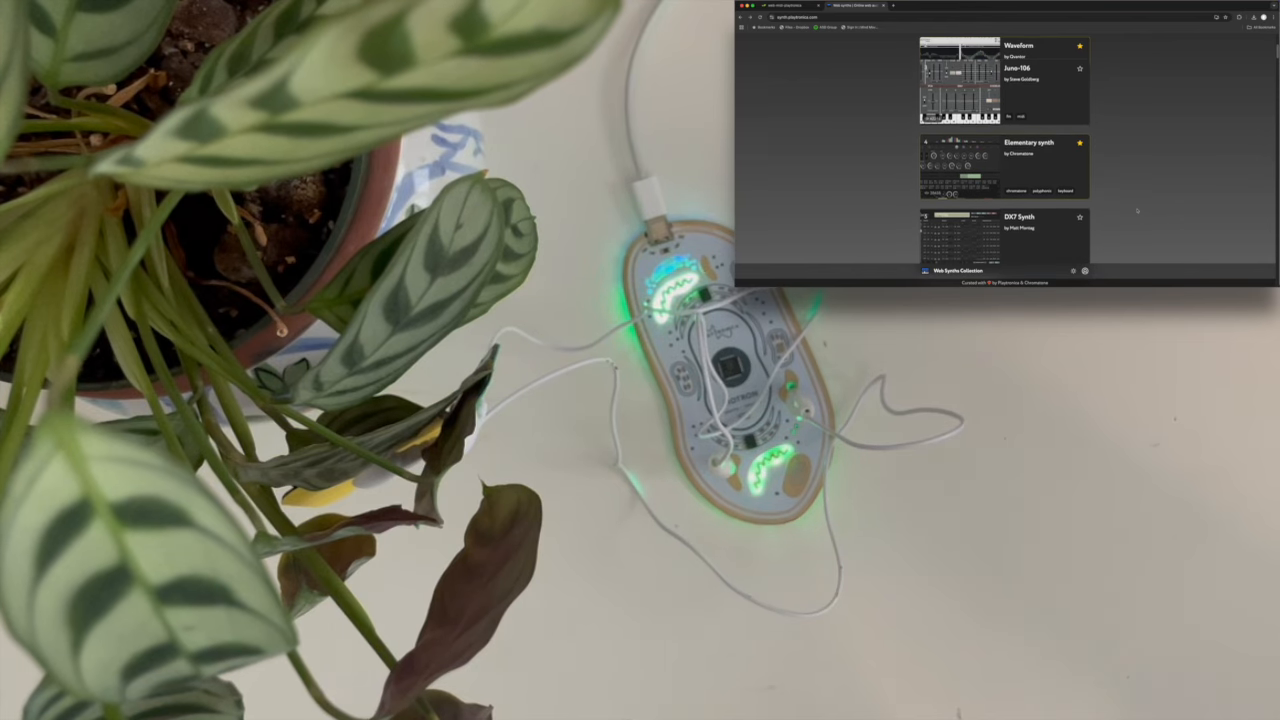
{"action": "scroll", "scroll_direction": "down", "scroll_amount": 3}
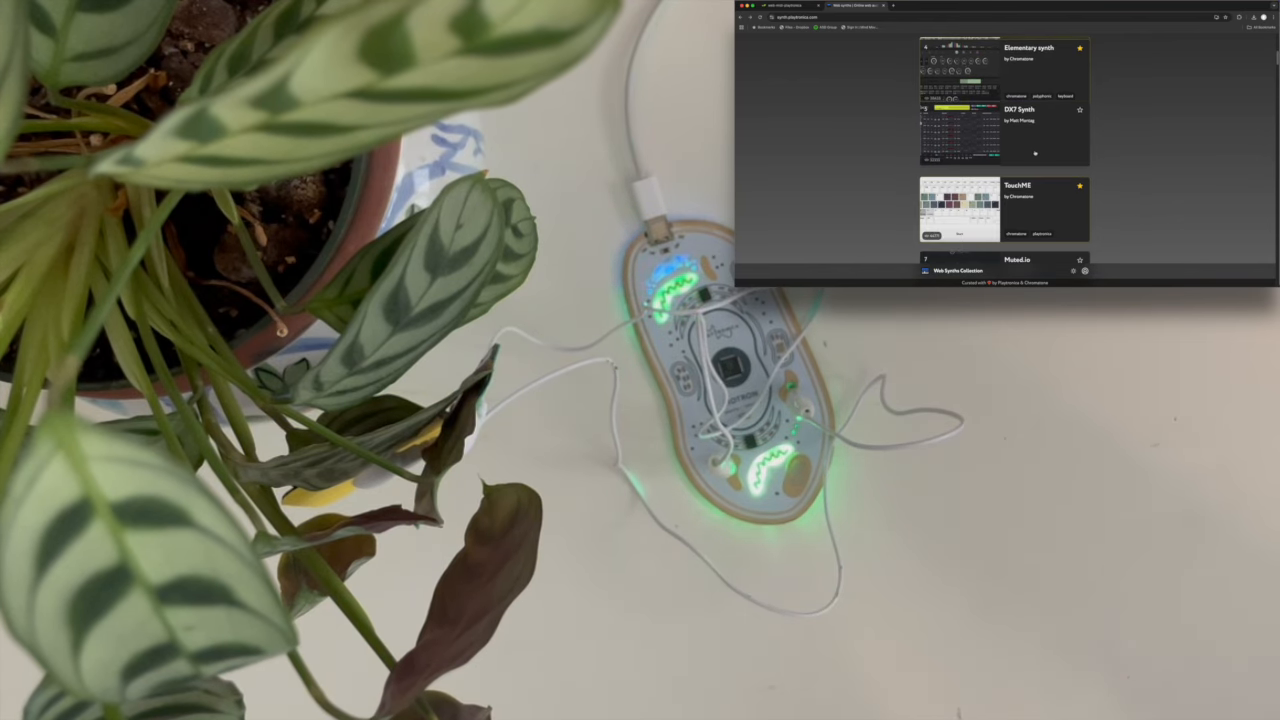
{"action": "left_click", "coordinate": [1020, 110]}
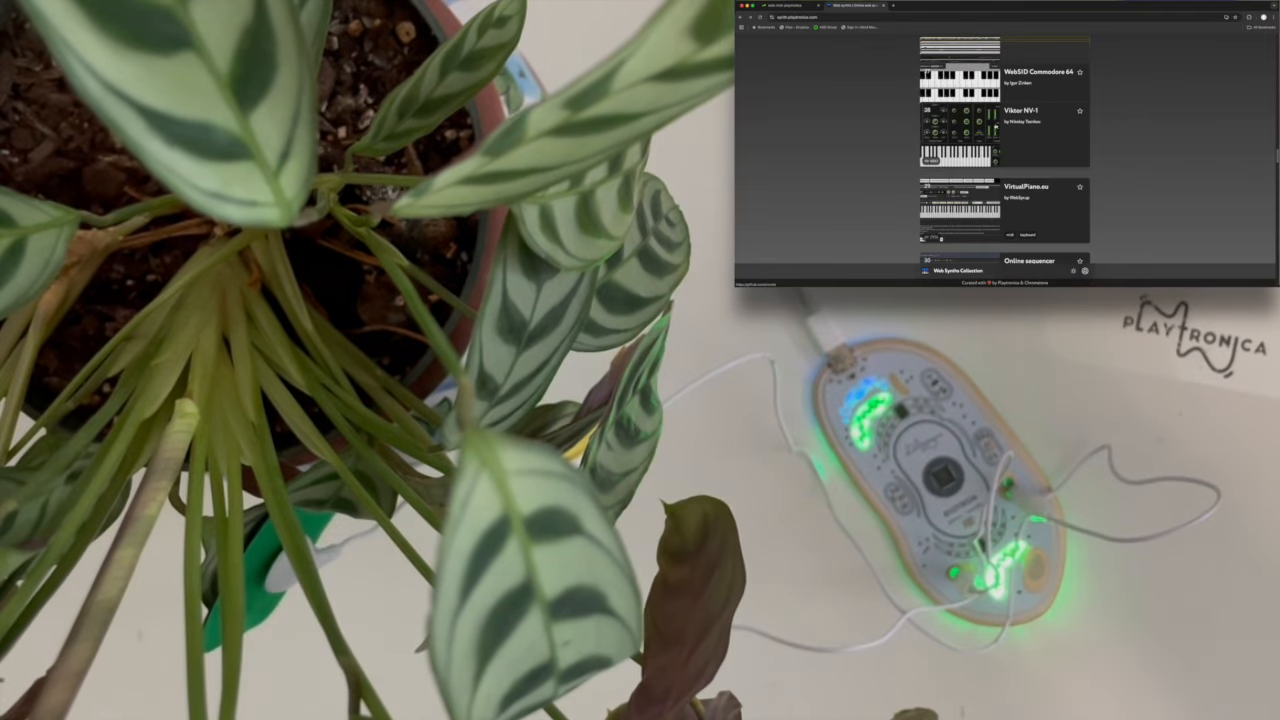
- Open the Viktor NV-1 synth page and load the synth
{"action": "left_click", "coordinate": [1021, 135]}
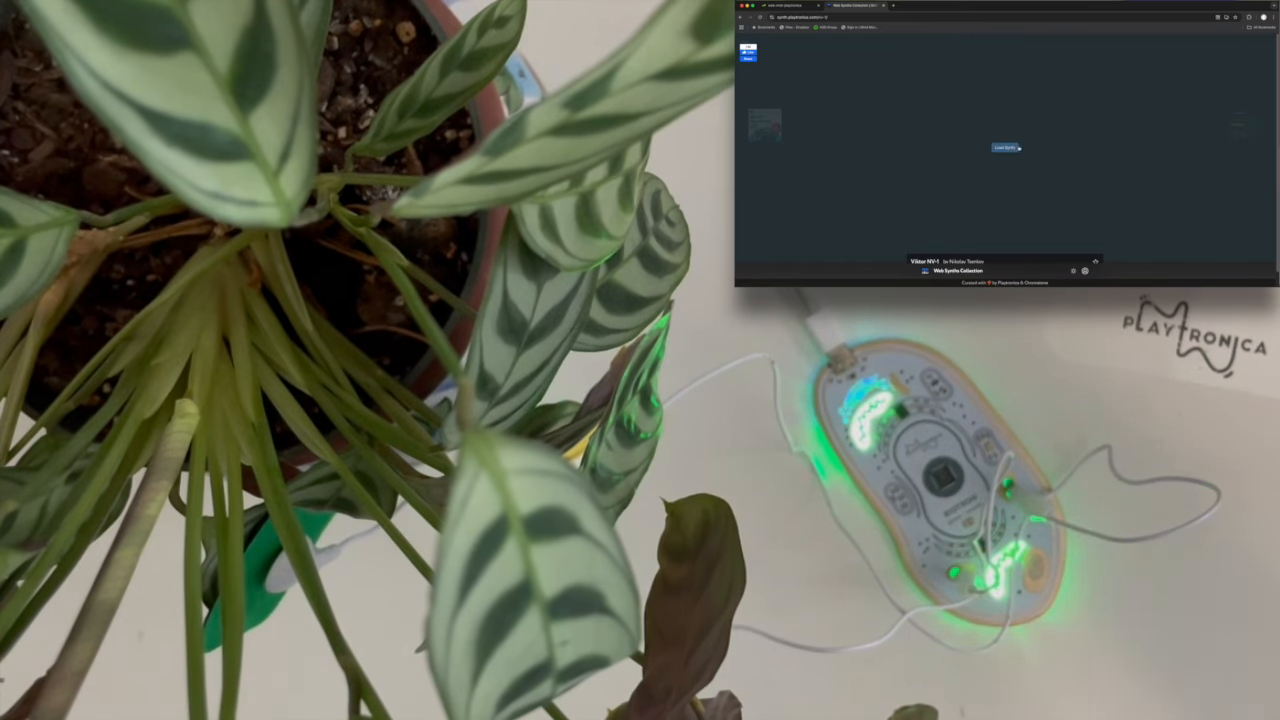
{"action": "left_click", "coordinate": [1005, 147]}
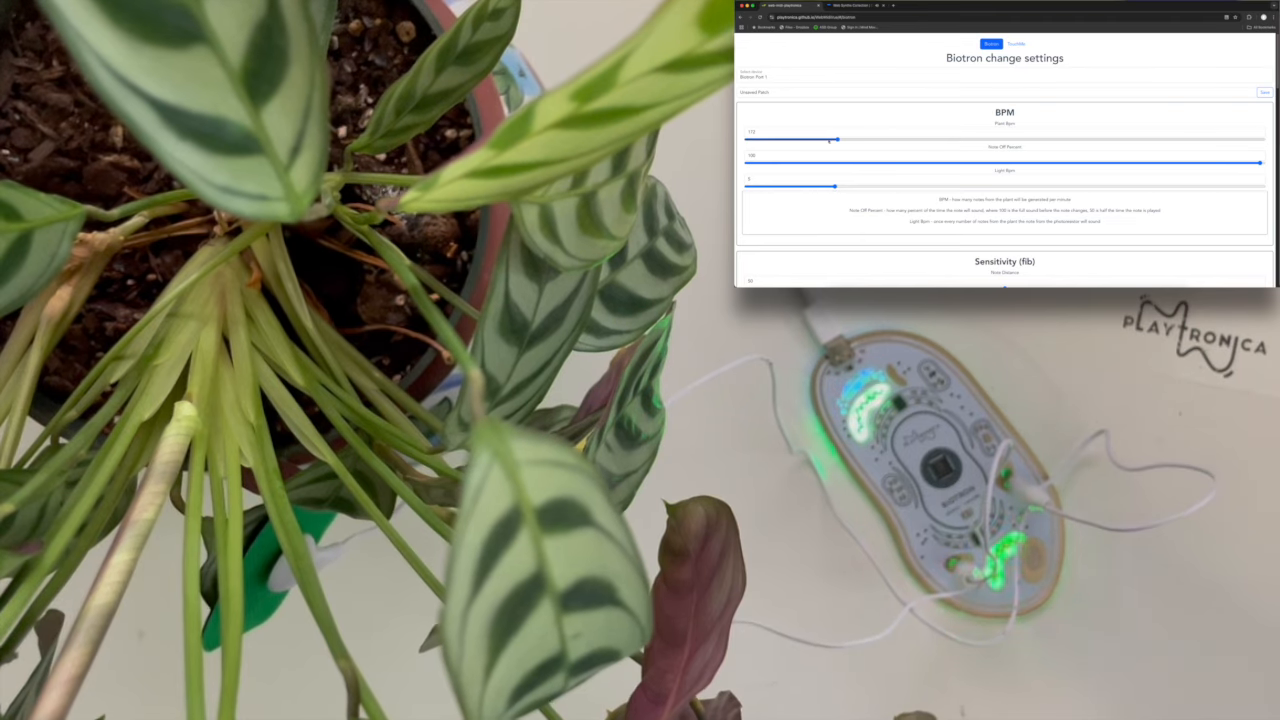
- Lower the Plant Bpm slider and raise the Light Bpm slider
{"action": "left_click_drag", "start_coordinate": [835, 140], "coordinate": [805, 140]}
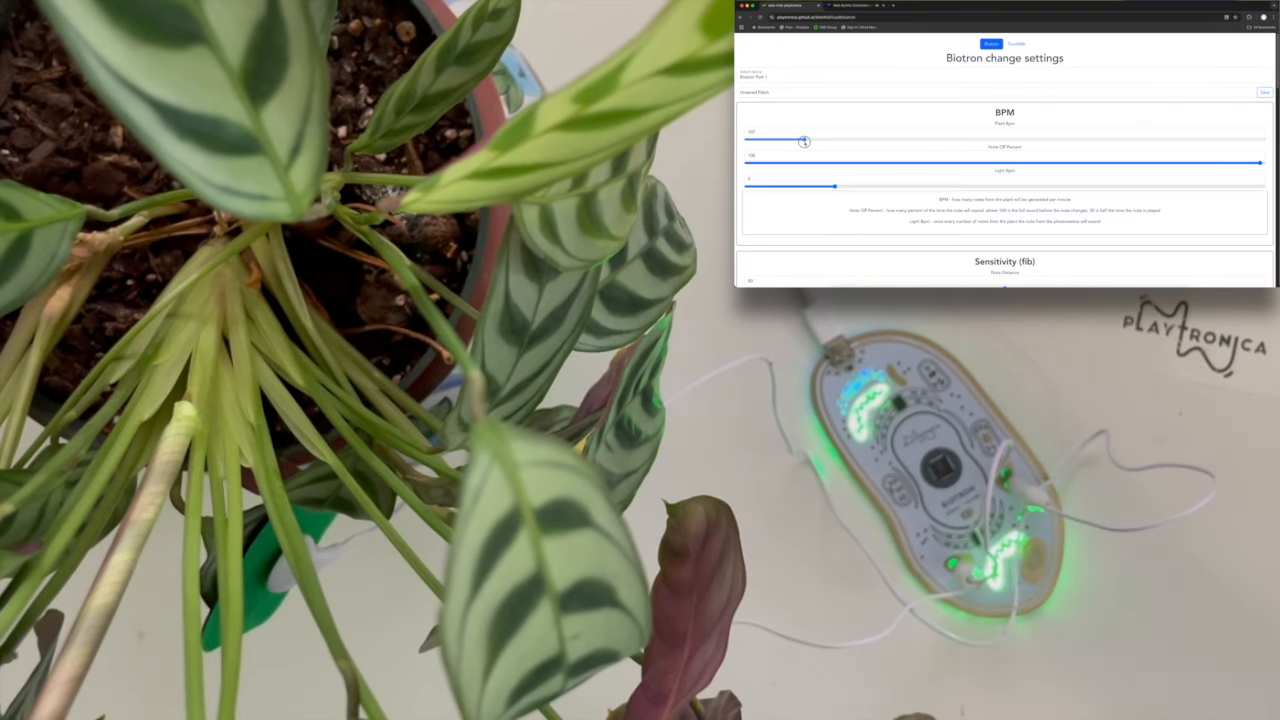
{"action": "left_click_drag", "start_coordinate": [805, 140], "coordinate": [770, 139]}
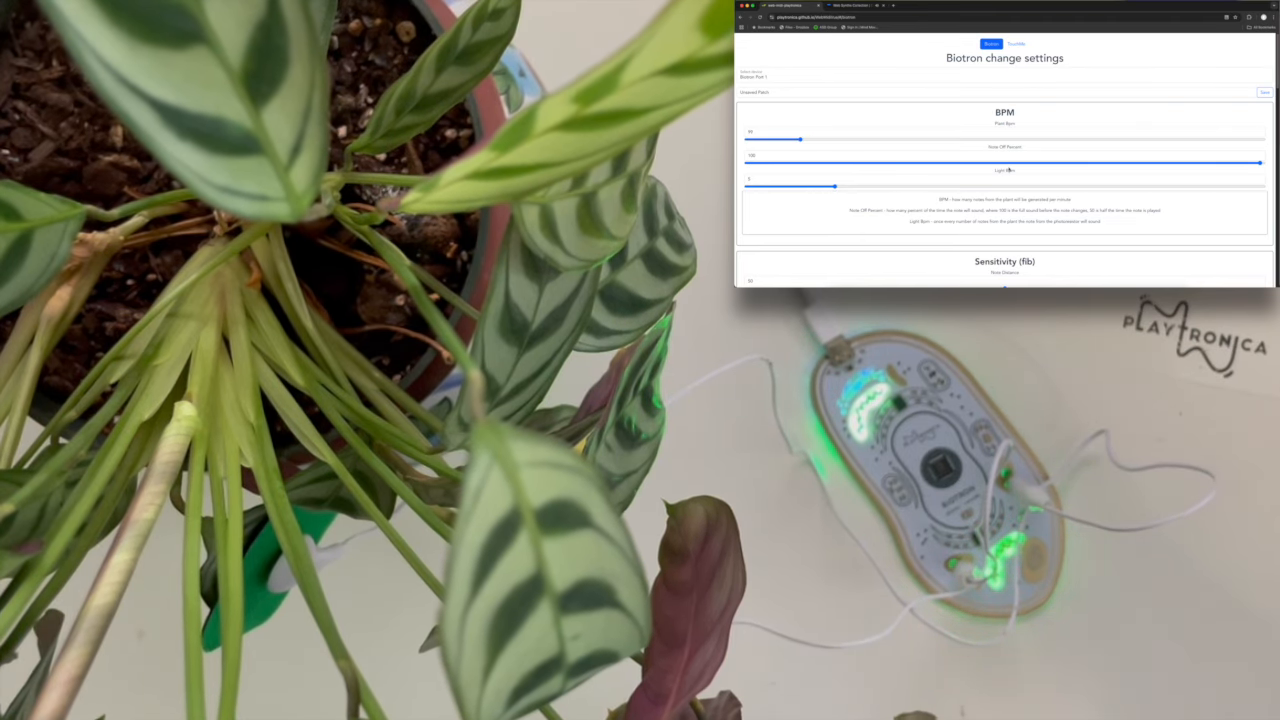
{"action": "left_click_drag", "start_coordinate": [800, 187], "coordinate": [868, 187]}
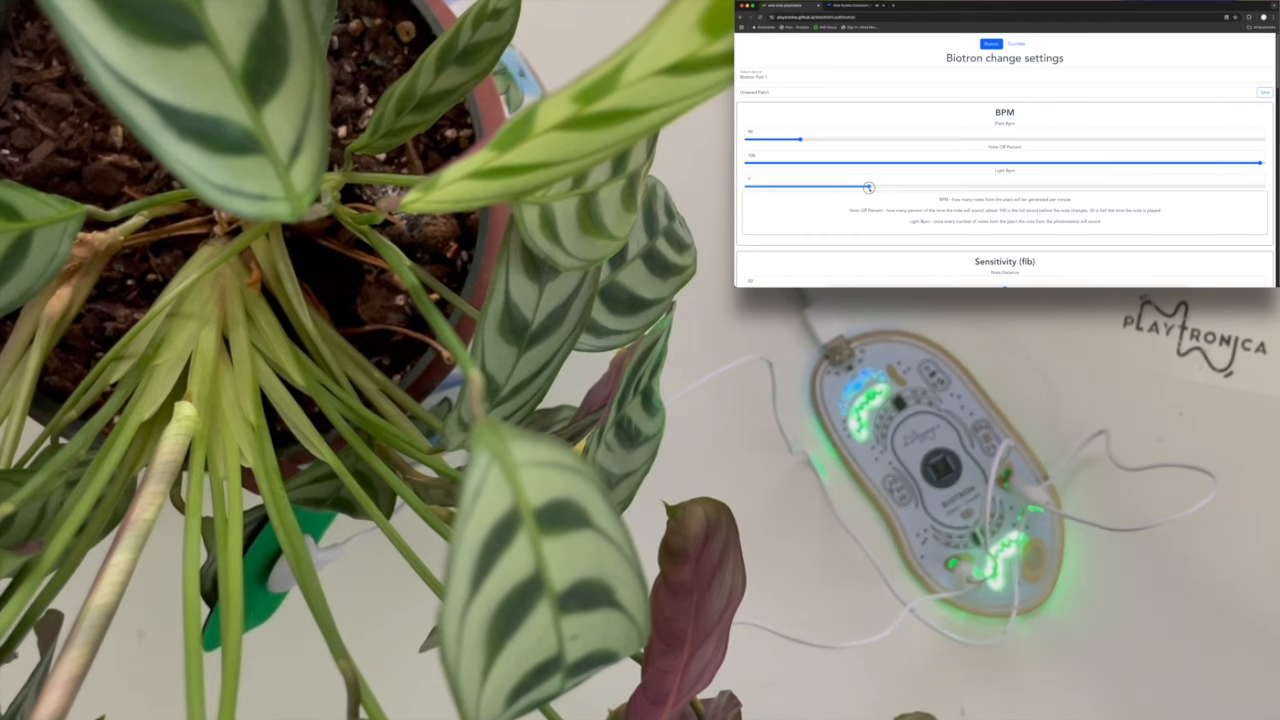
- Increase the Note Distance and turn off Humanize for plant notes
{"action": "scroll", "scroll_direction": "down", "scroll_amount": 3}
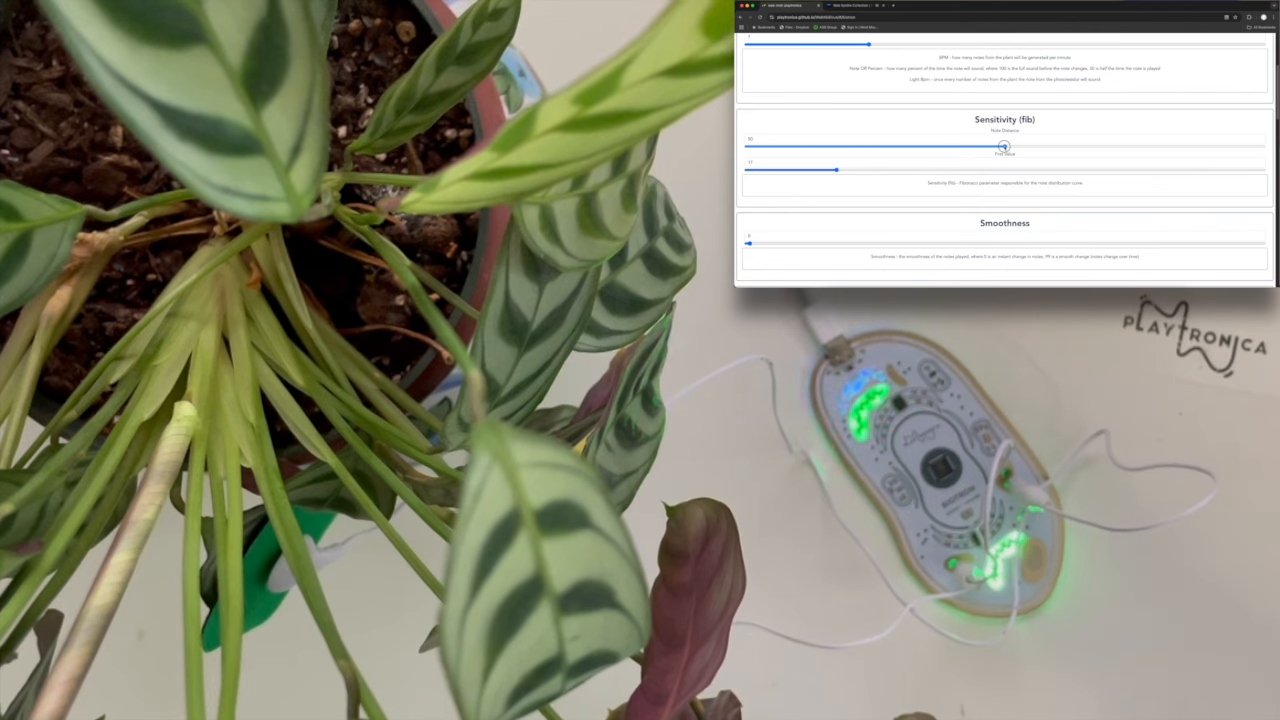
{"action": "left_click_drag", "start_coordinate": [1003, 146], "coordinate": [1078, 139]}
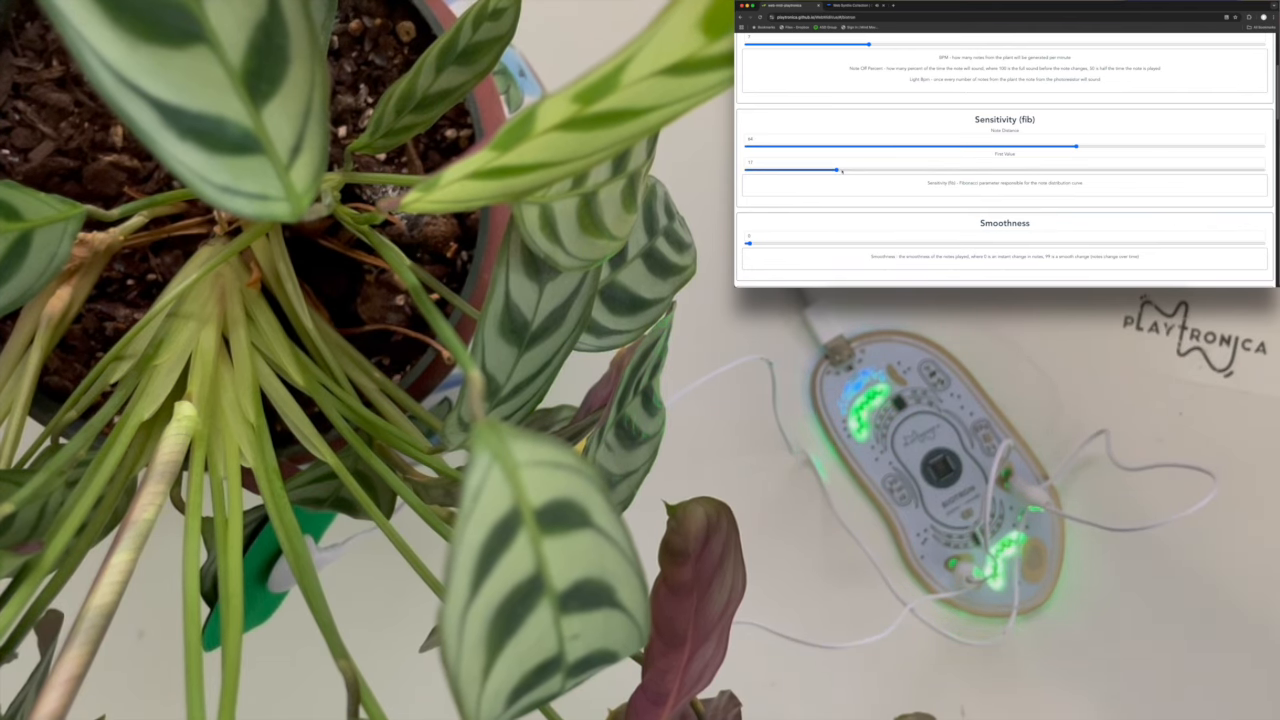
{"action": "scroll", "scroll_direction": "down", "scroll_amount": 3}
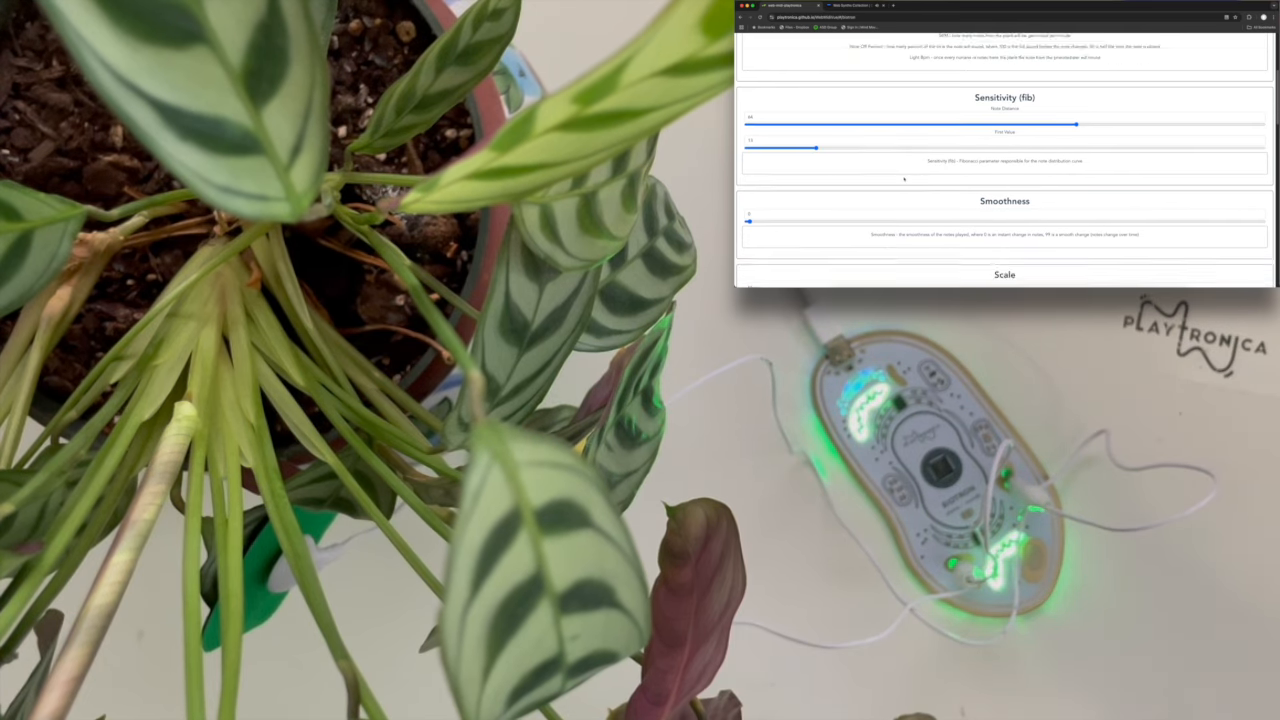
{"action": "scroll", "scroll_direction": "down", "scroll_amount": 3}
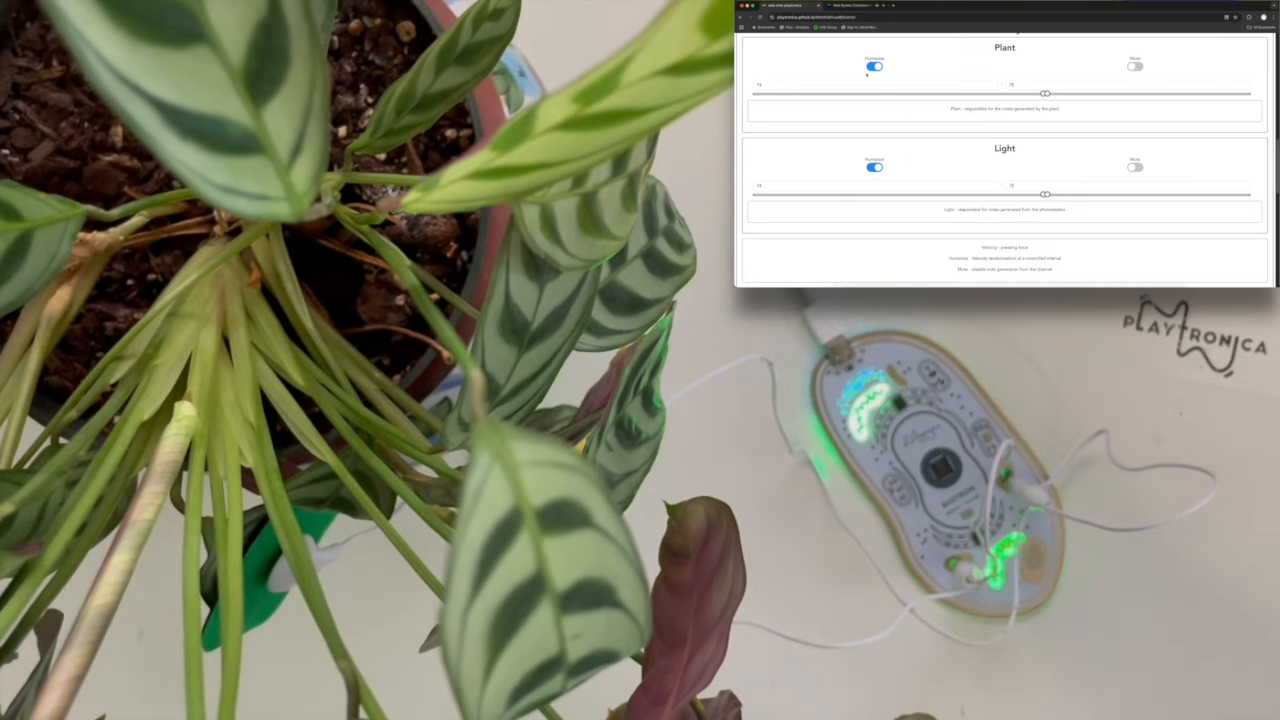
{"action": "left_click", "coordinate": [873, 66]}
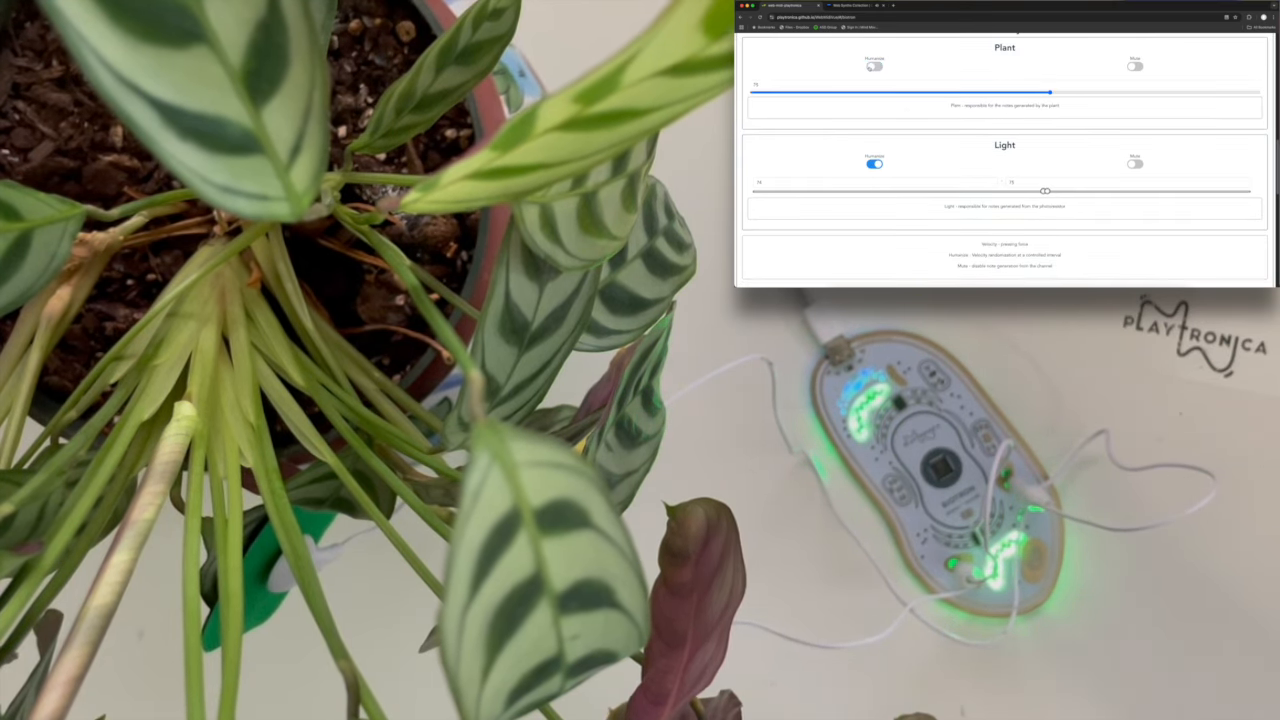
{"action": "scroll", "scroll_direction": "down", "scroll_amount": 3}
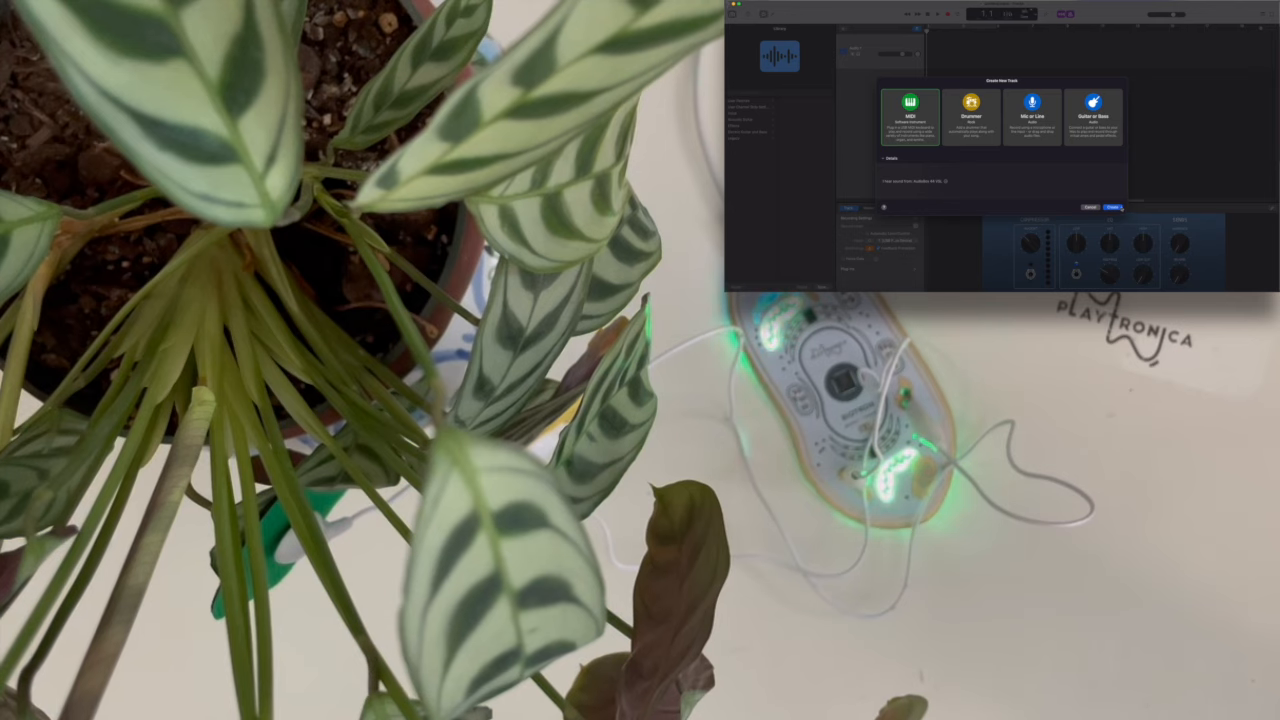
- Create a MIDI software-instrument track and swap Classic Electric Piano for another synth patch
{"action": "left_click", "coordinate": [1113, 207]}
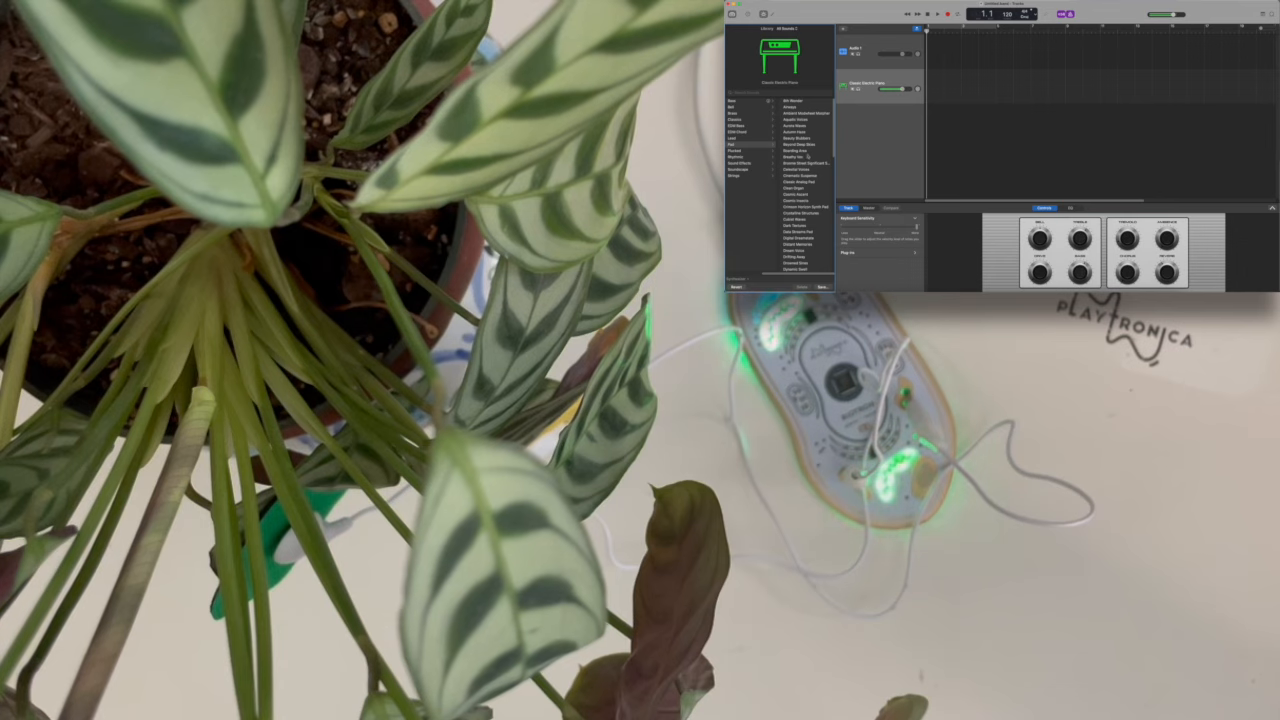
{"action": "left_click", "coordinate": [795, 157]}
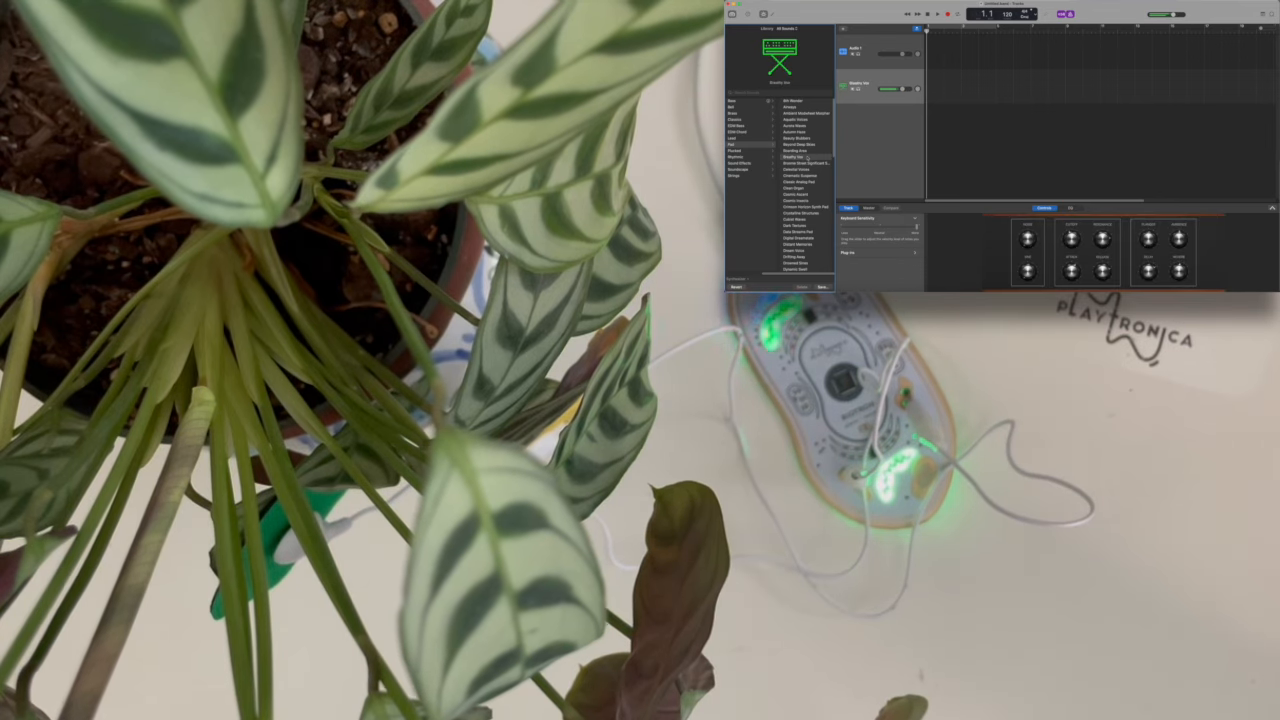